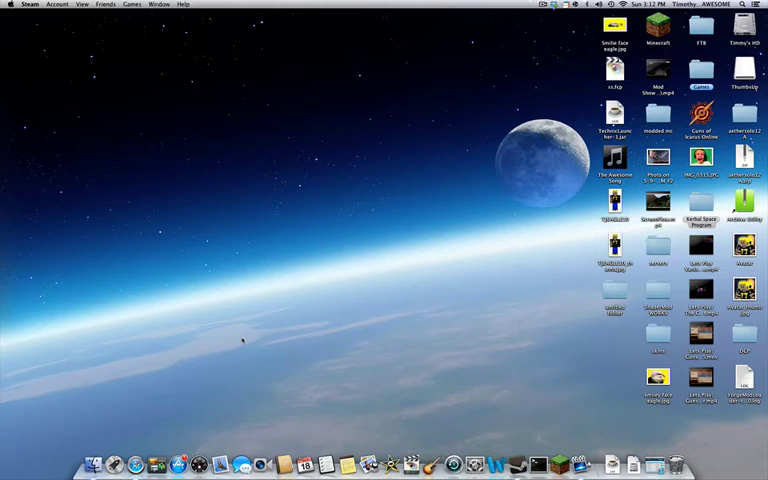
pyautogui.moveTo(452, 462)
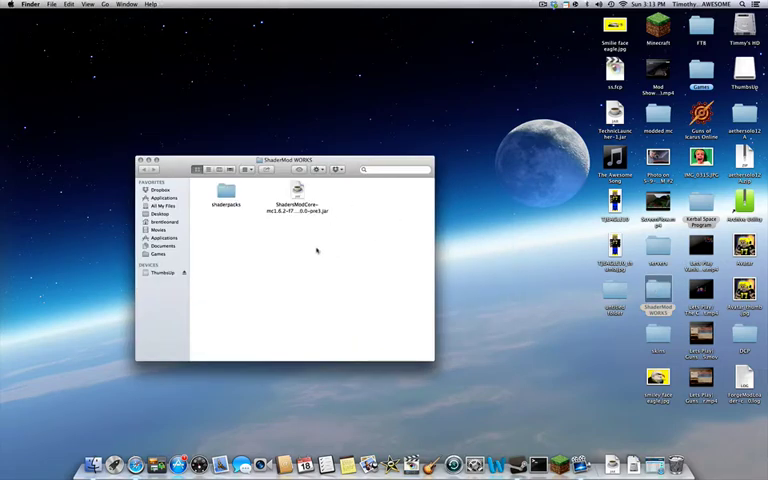
# Go to the ~/Library folder from the home folder via Go to Folder.
pyautogui.doubleClick(228, 192)
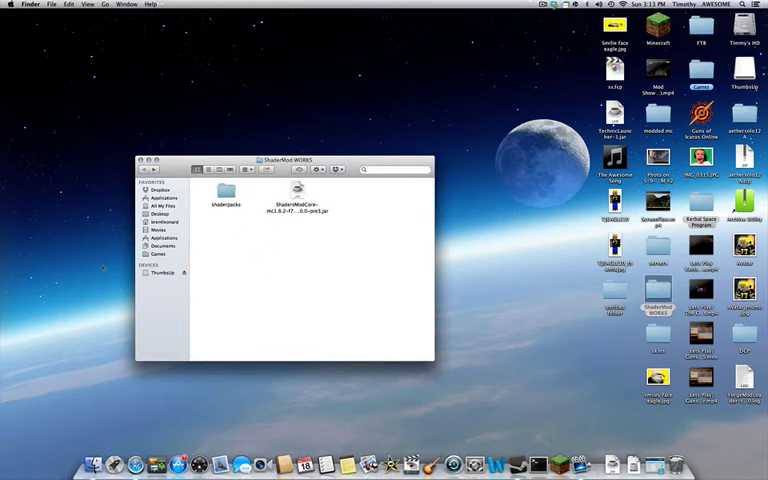
pyautogui.click(50, 4)
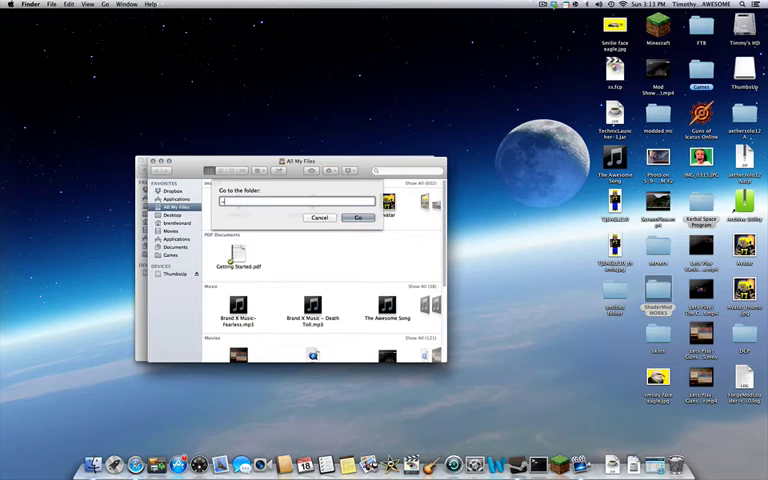
pyautogui.write('~/Librar')
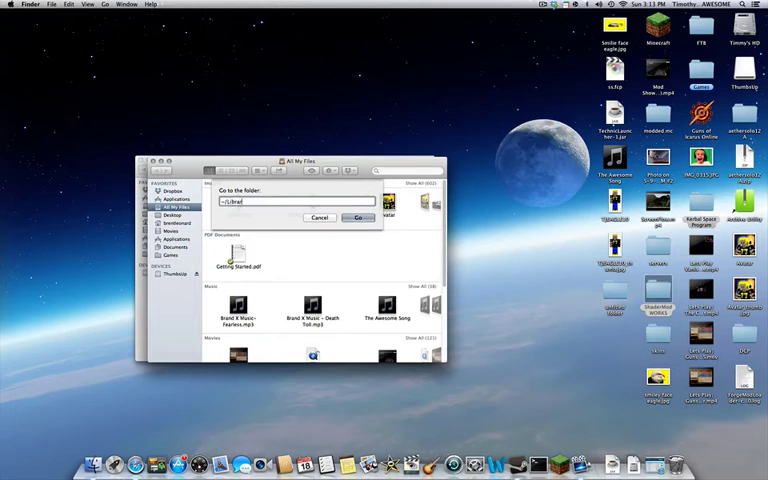
pyautogui.click(358, 218)
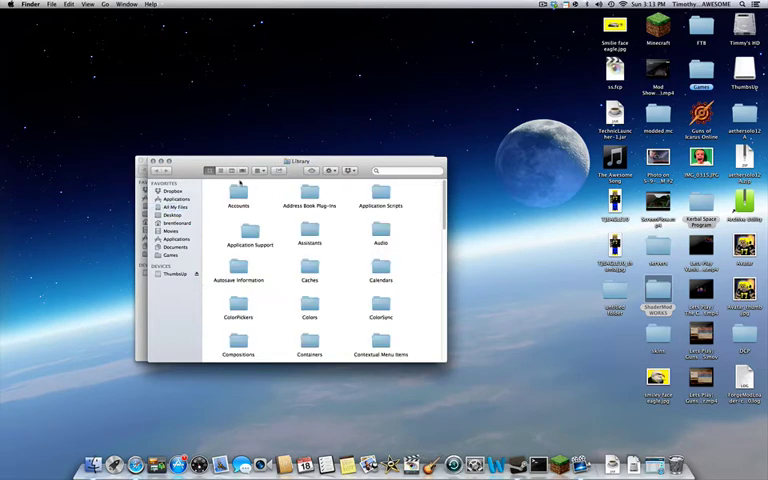
# Open Application Support and continue into the minecraft mods folder.
pyautogui.doubleClick(248, 244)
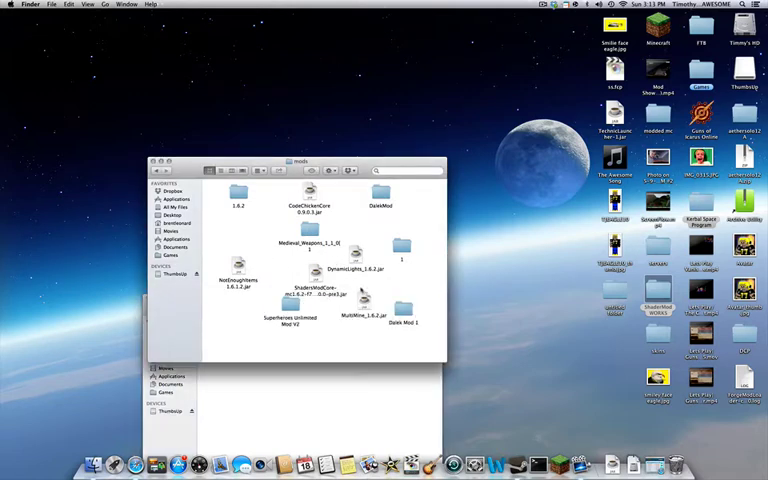
pyautogui.moveTo(348, 344)
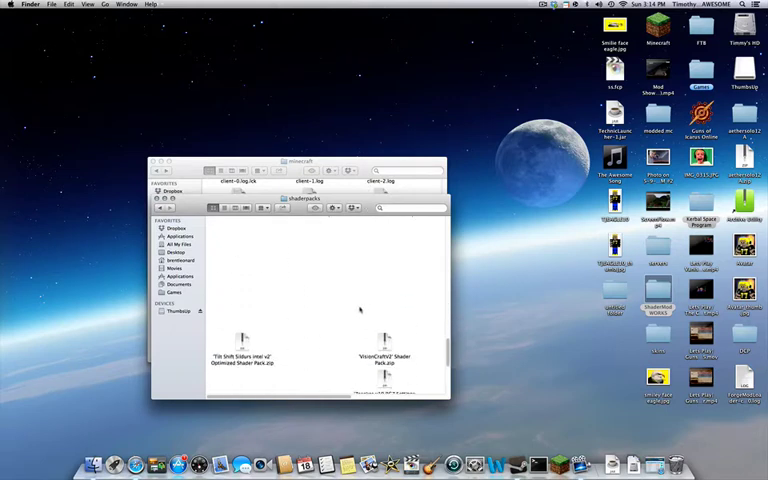
# Scroll through the minecraft game folder's launcher files and subfolders.
pyautogui.scroll(-3)
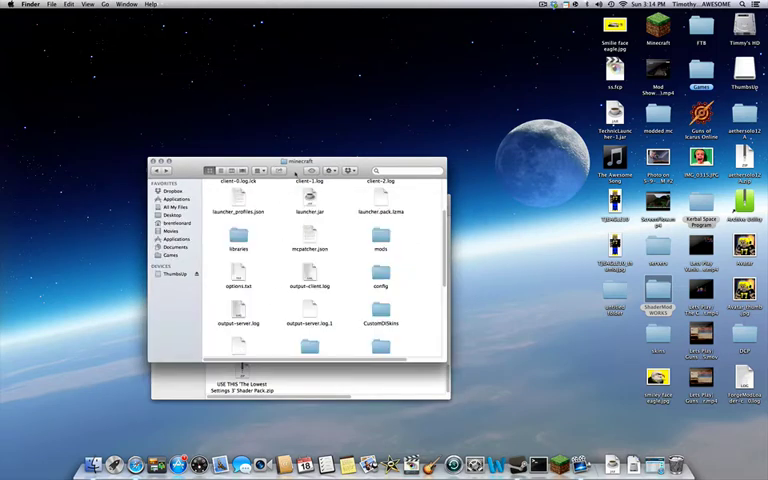
pyautogui.scroll(-3)
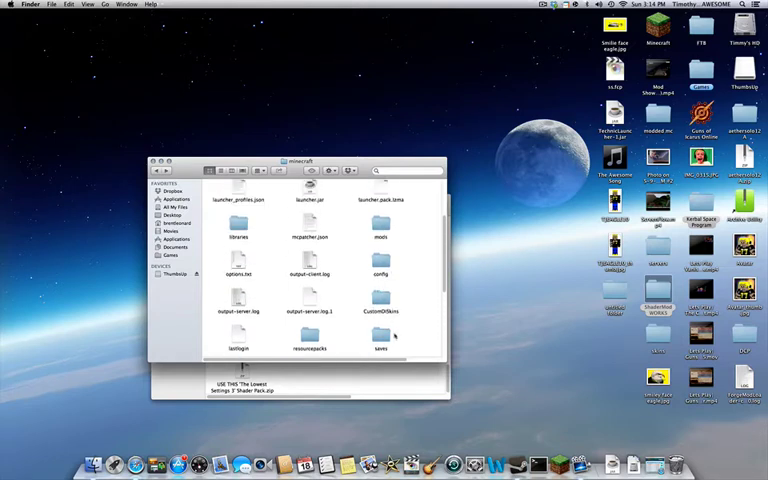
pyautogui.scroll(-3)
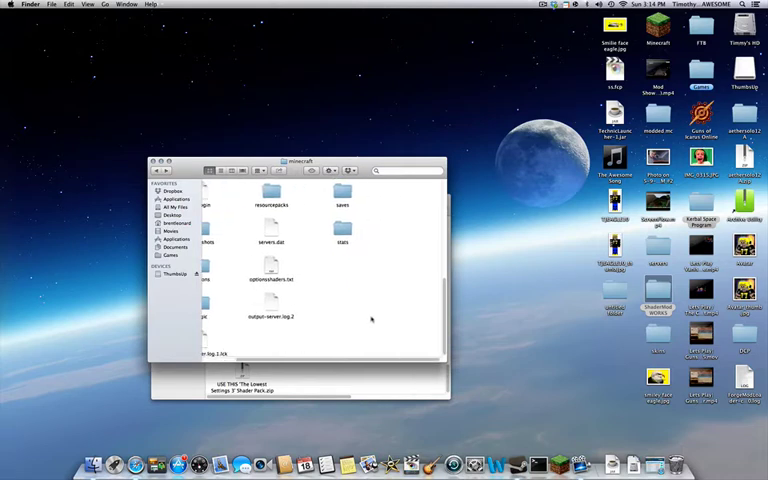
pyautogui.scroll(-3)
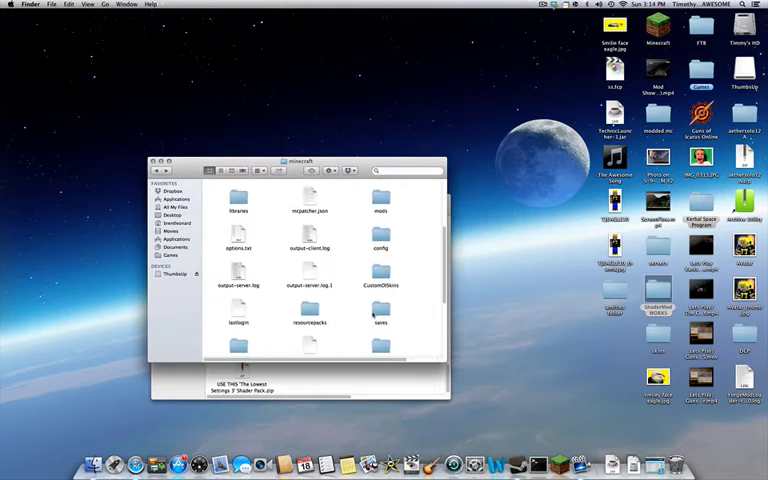
pyautogui.scroll(-3)
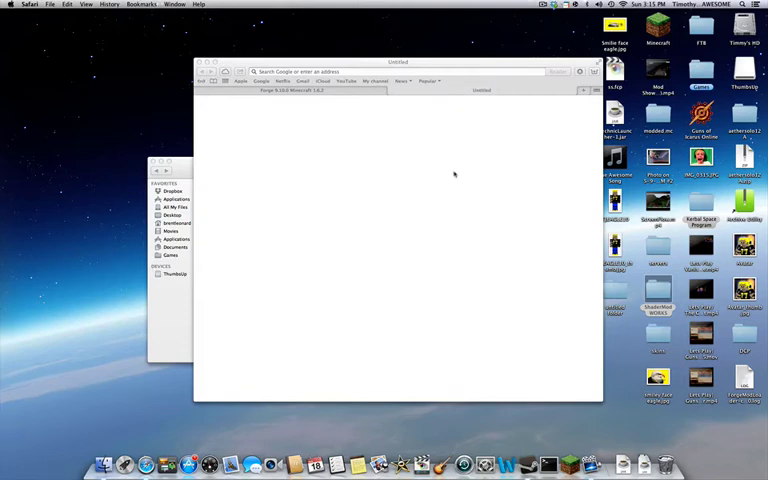
pyautogui.moveTo(562, 378)
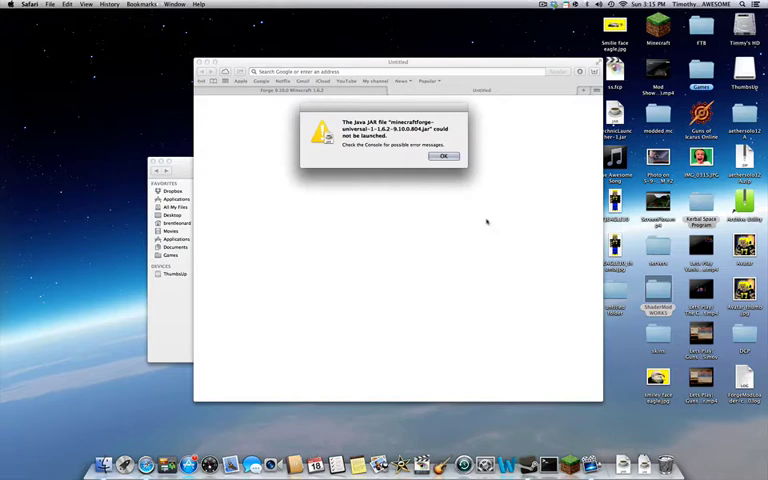
# Dismiss the Java JAR launch error so the Forge installer's Open dialog appears.
pyautogui.click(444, 156)
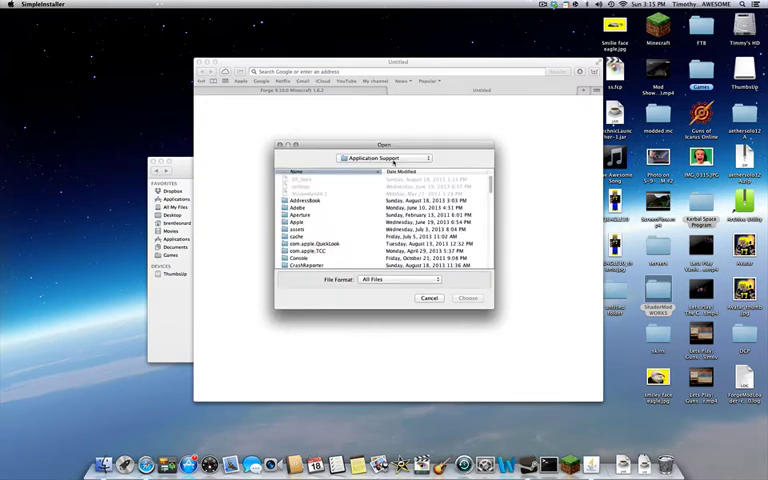
# Choose Library/Application Support/minecraft as the Forge install location.
pyautogui.click(384, 158)
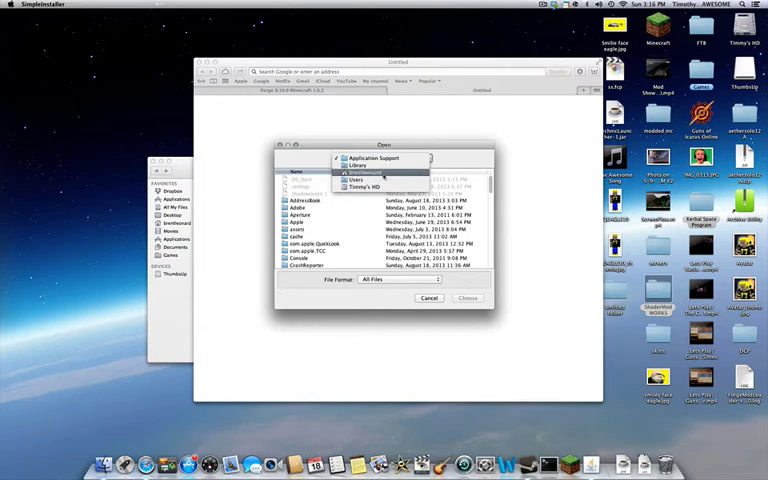
pyautogui.click(368, 172)
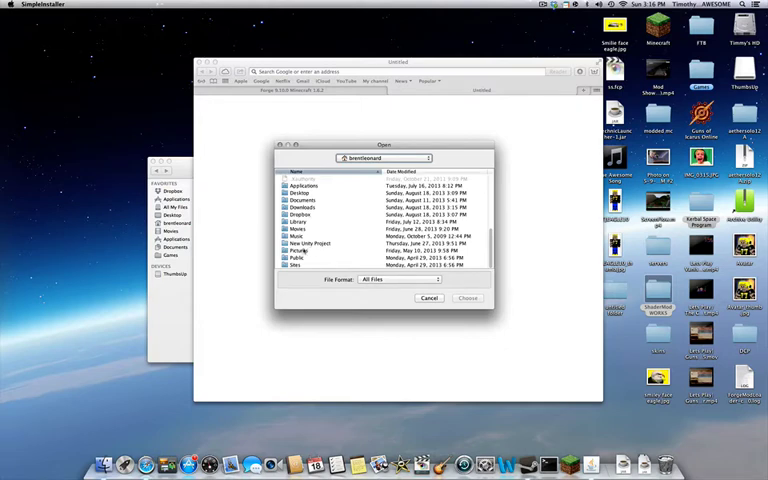
pyautogui.doubleClick(298, 250)
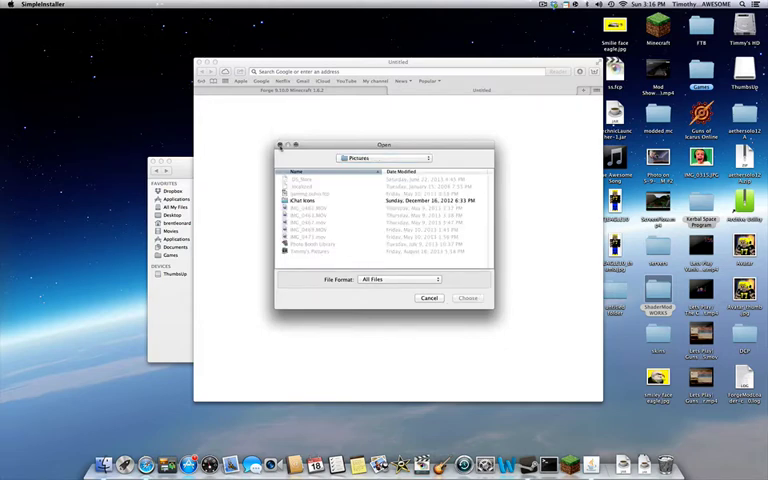
pyautogui.click(468, 298)
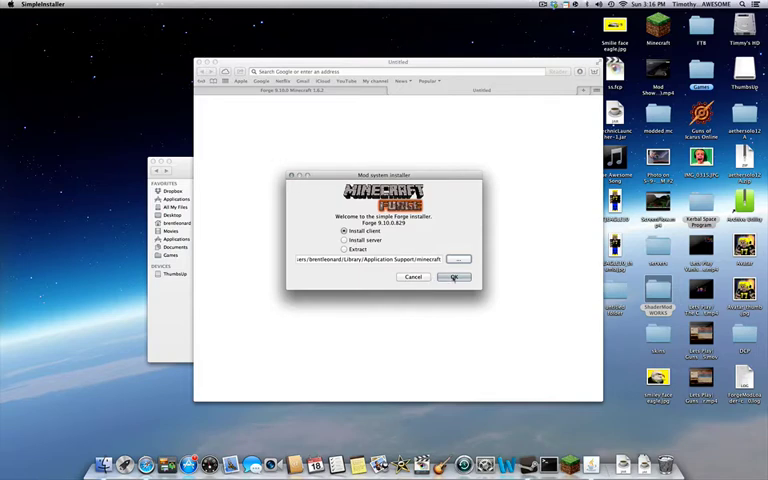
# Install the Forge client profile and acknowledge the success message.
pyautogui.click(452, 276)
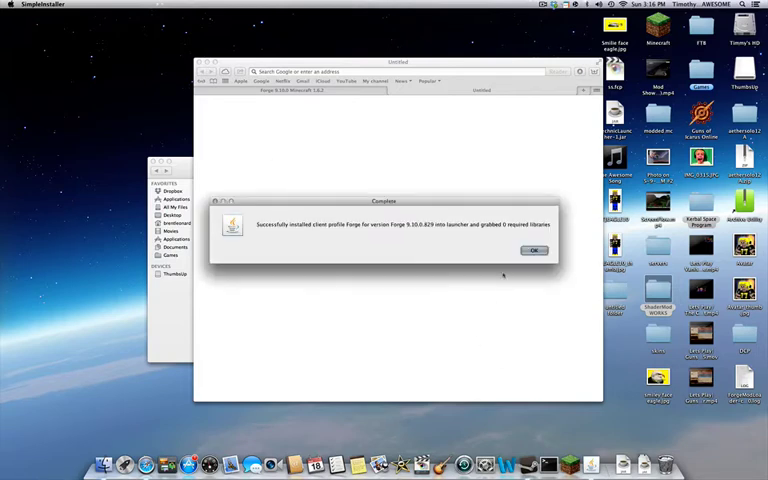
pyautogui.click(534, 250)
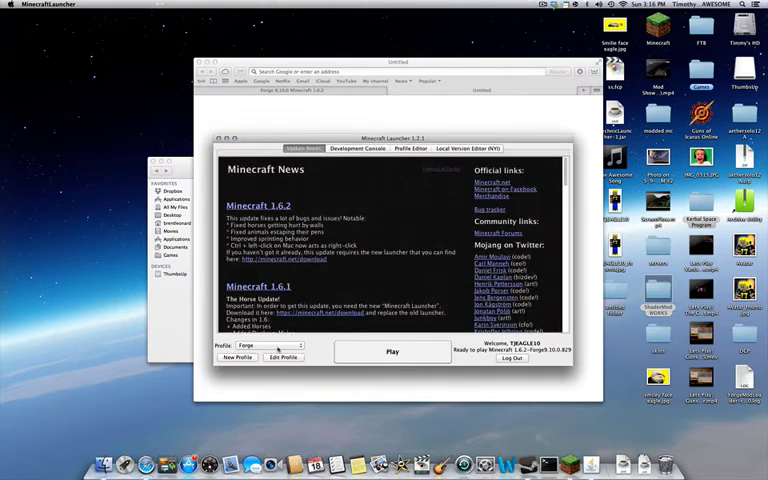
# Set the profile's Use version to release 1.6.2-Forge and save the profile.
pyautogui.click(284, 356)
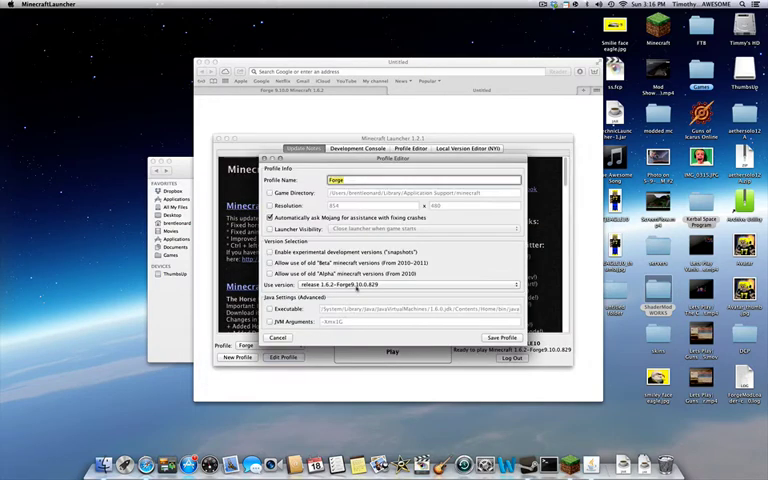
pyautogui.click(512, 284)
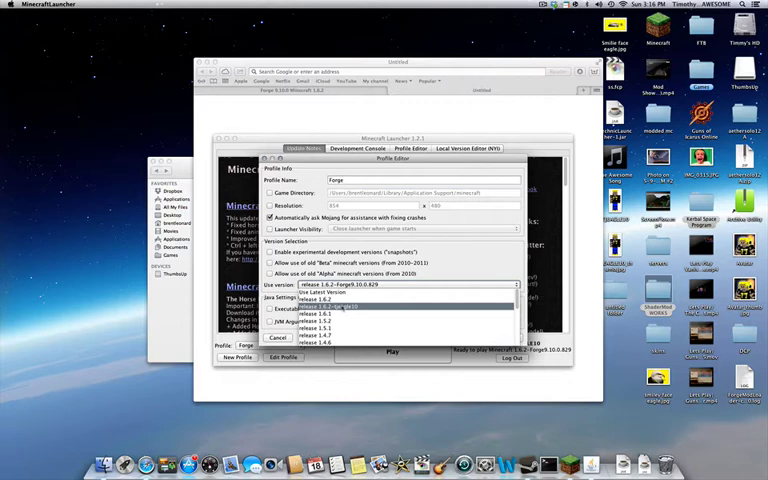
pyautogui.click(324, 284)
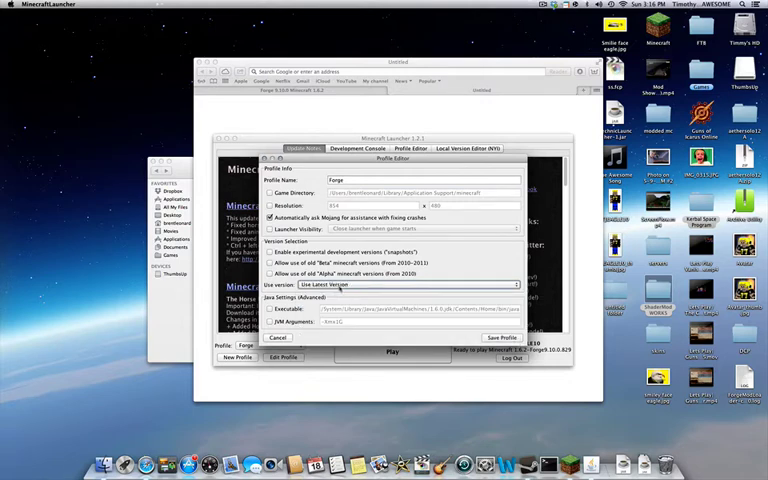
pyautogui.click(410, 284)
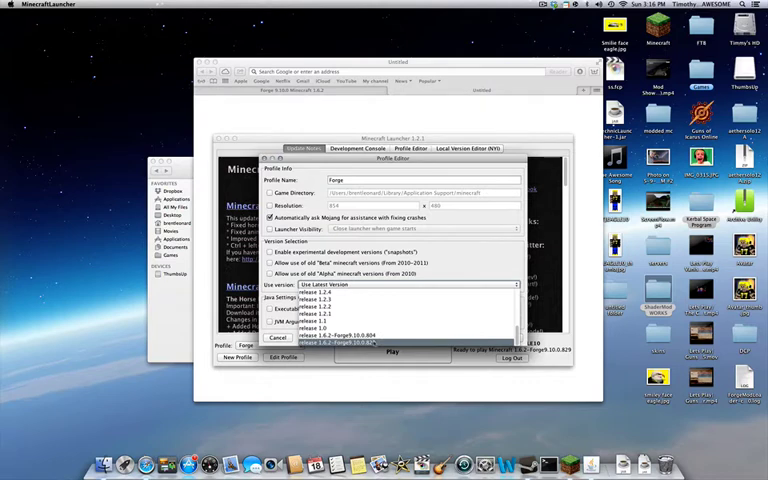
pyautogui.click(344, 342)
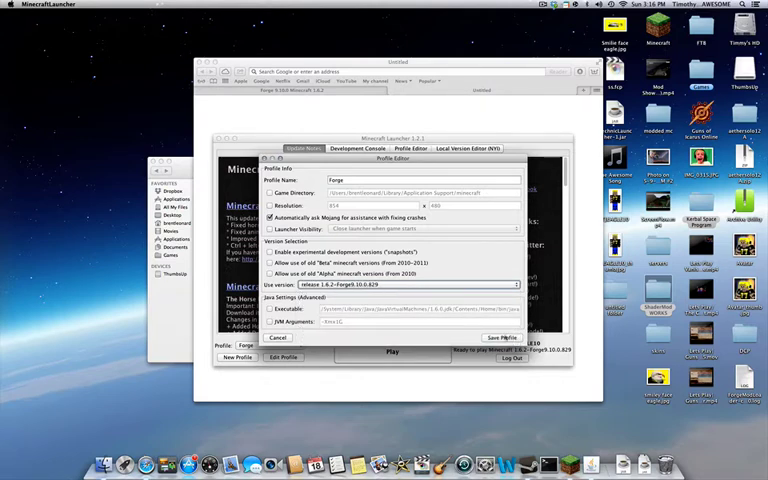
pyautogui.click(278, 336)
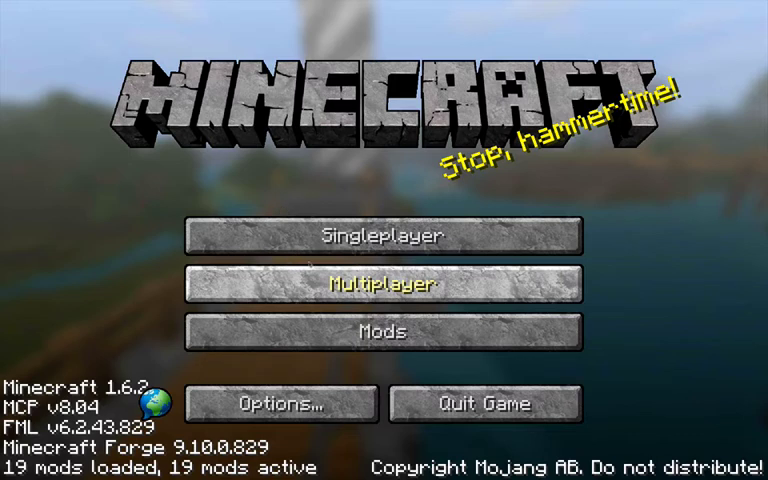
# Start a single-player game in the chosen snowy world.
pyautogui.click(376, 282)
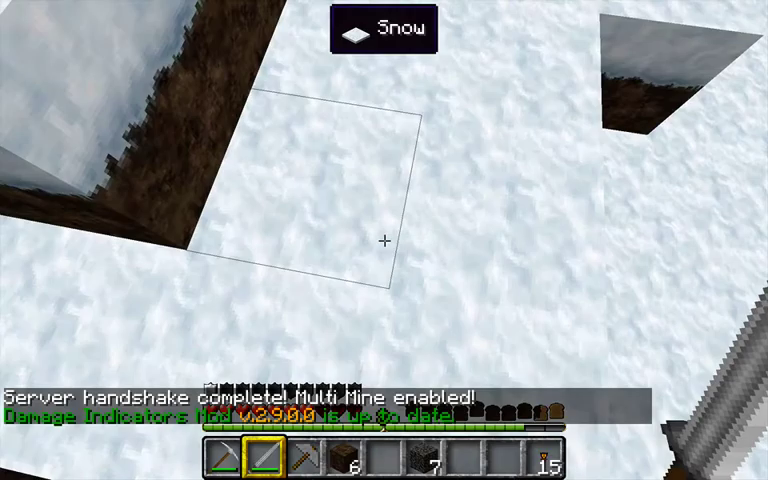
# From the pause menu's Shaders screen, open the shaderpacks folder in Finder.
pyautogui.press('Escape')
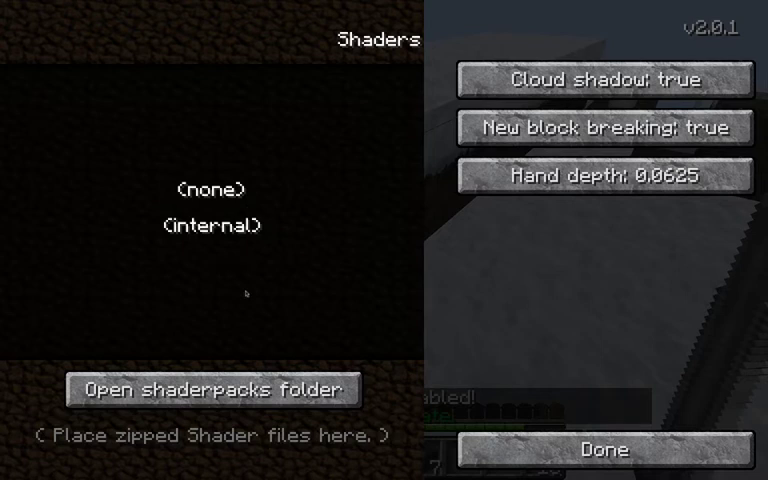
pyautogui.click(214, 224)
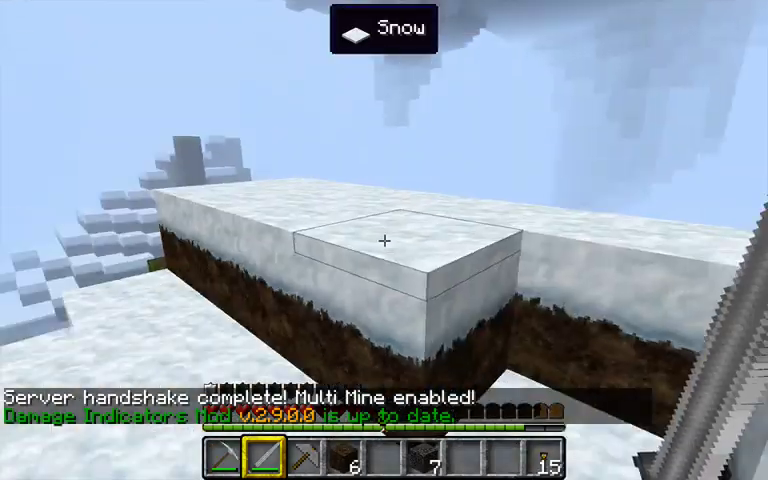
pyautogui.press('Escape')
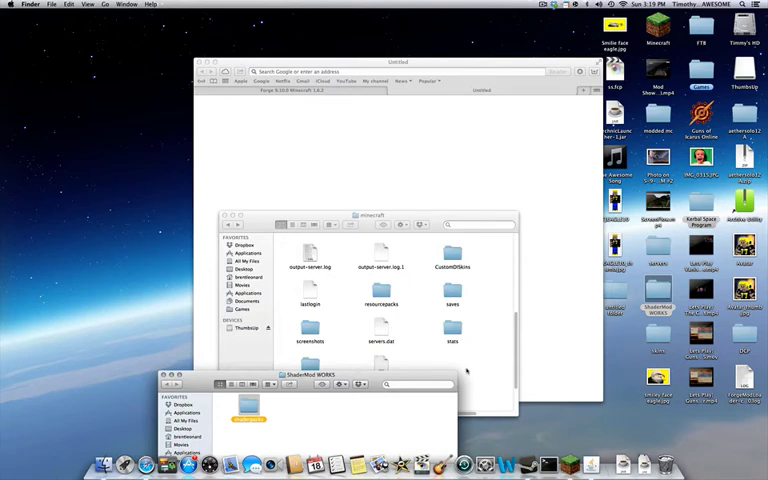
# Drag the shader zip files into shaderpacks, replacing the existing copy, and return to Minecraft.
pyautogui.moveTo(248, 412); pyautogui.dragTo(508, 380)
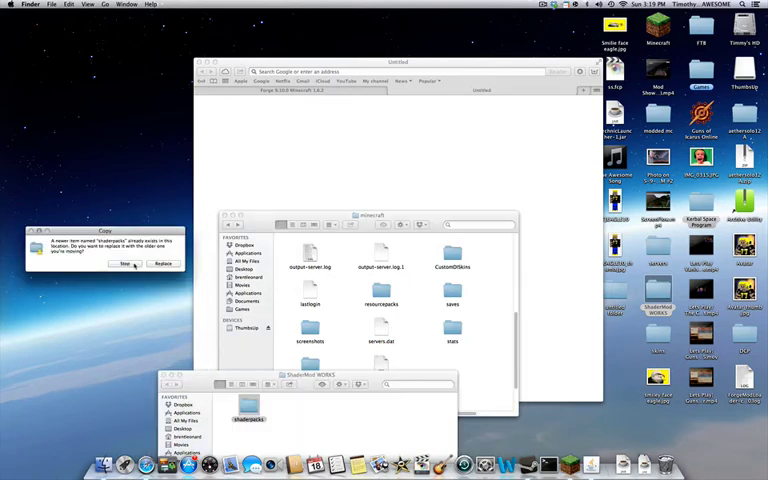
pyautogui.click(162, 264)
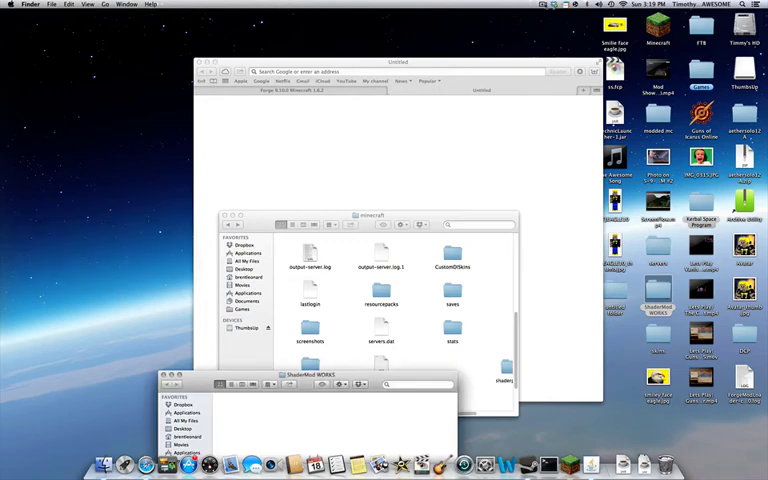
pyautogui.click(544, 4)
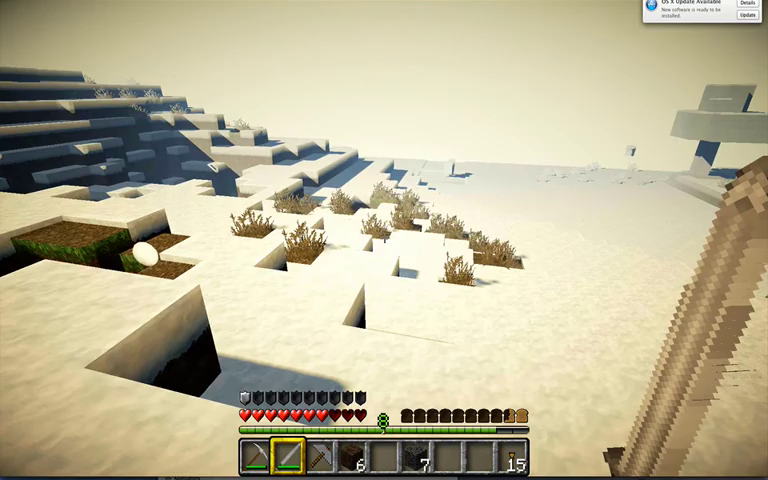
# Pause the game to reach the Shaders list showing Chocapic13, Sasukeh and the other new packs.
pyautogui.press('Escape')
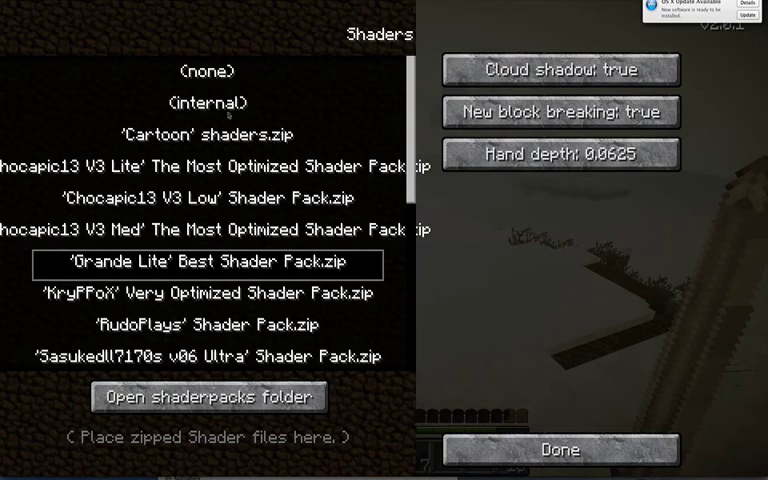
# Apply the Cartoon shader pack, view the world in cartoon style, then pause the game.
pyautogui.click(560, 450)
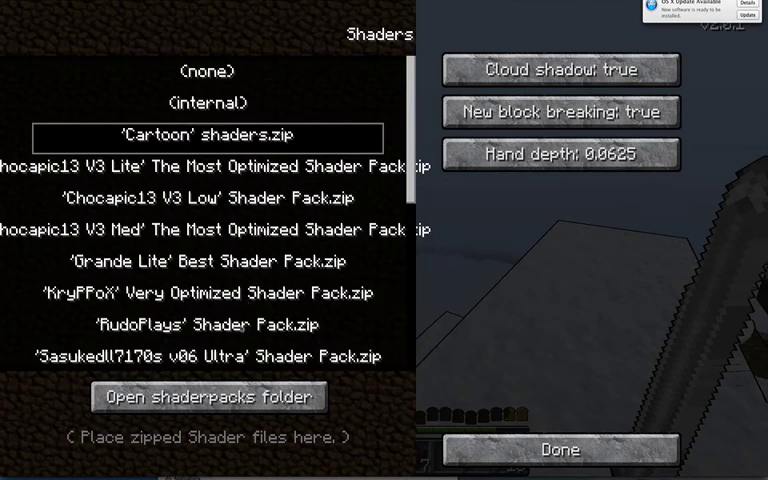
pyautogui.click(210, 324)
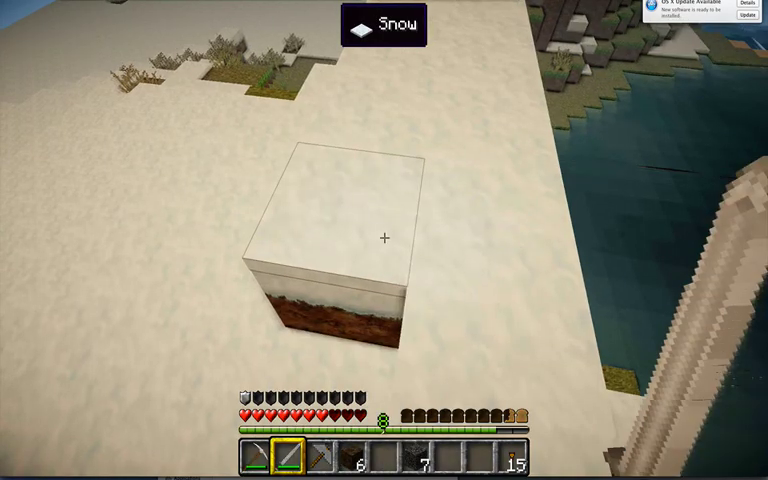
pyautogui.moveTo(384, 240)
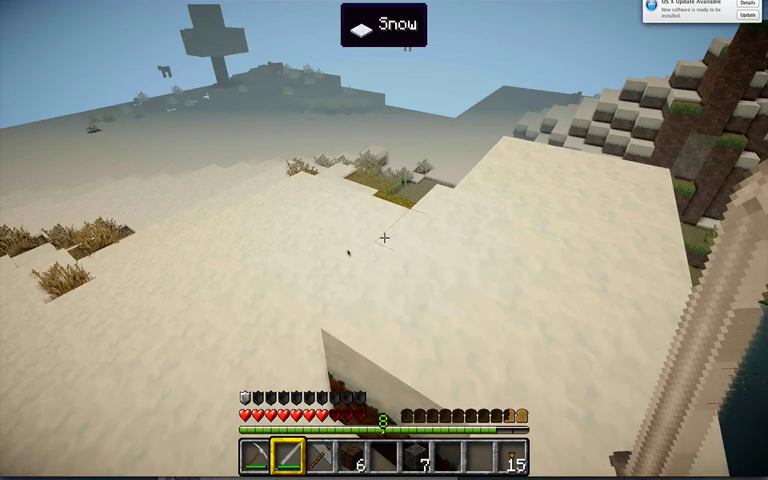
pyautogui.press('Escape')
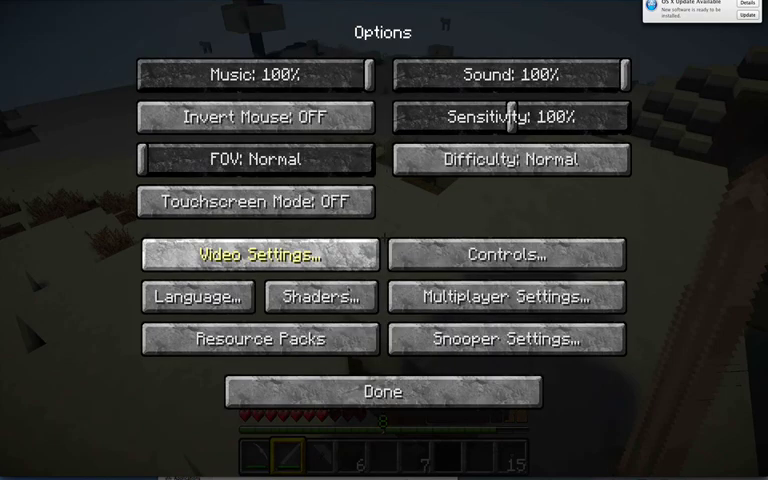
# Apply the RudoPlays shader pack, view the desert with it, then return to Options.
pyautogui.click(320, 296)
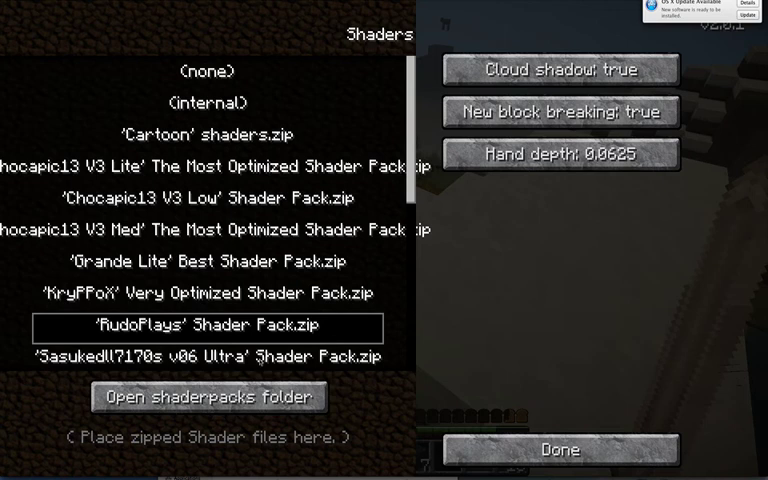
pyautogui.click(204, 356)
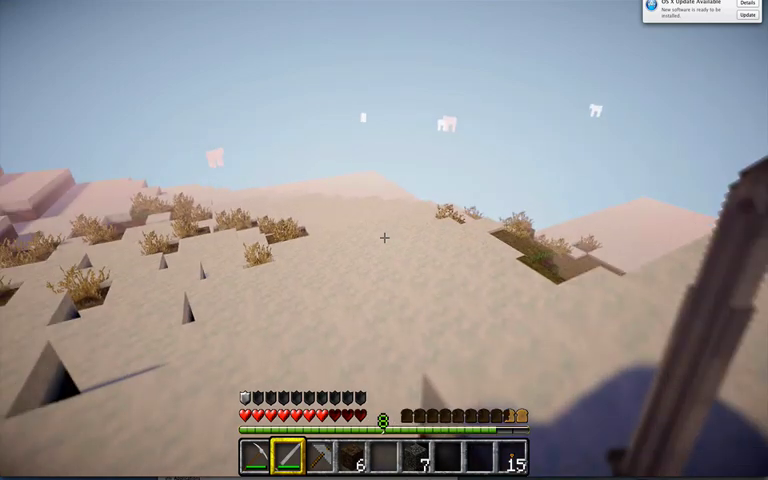
pyautogui.press('Escape')
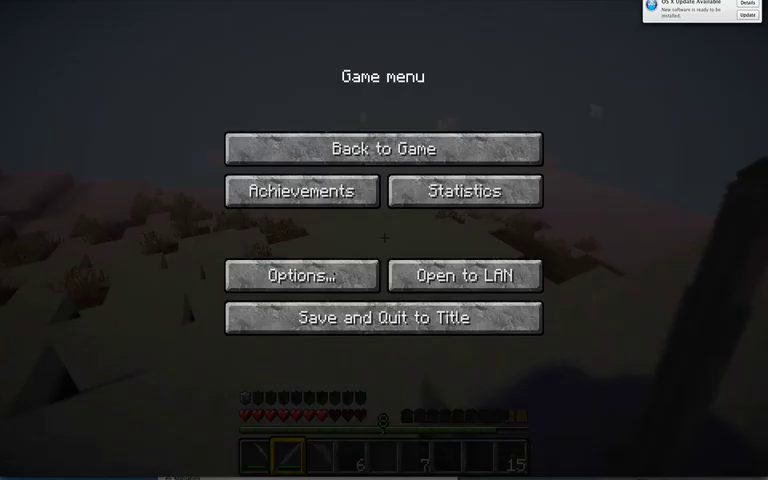
pyautogui.click(300, 276)
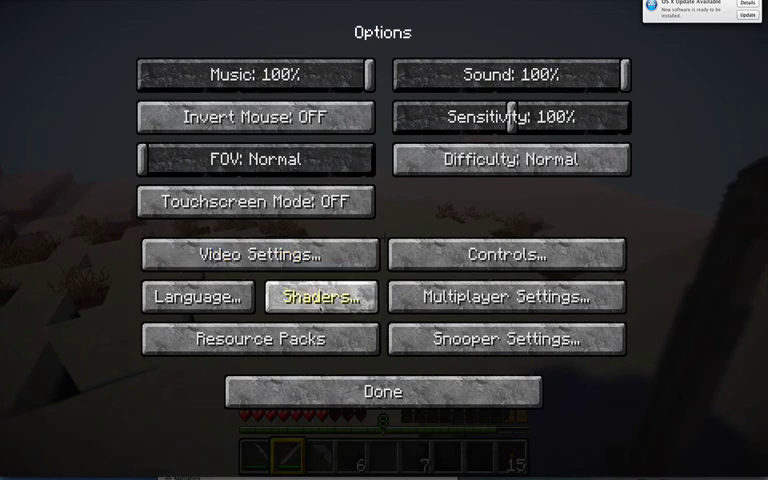
# Apply the Sasukeh v06 Ultra shader pack from the Shaders list and pause the game.
pyautogui.click(320, 296)
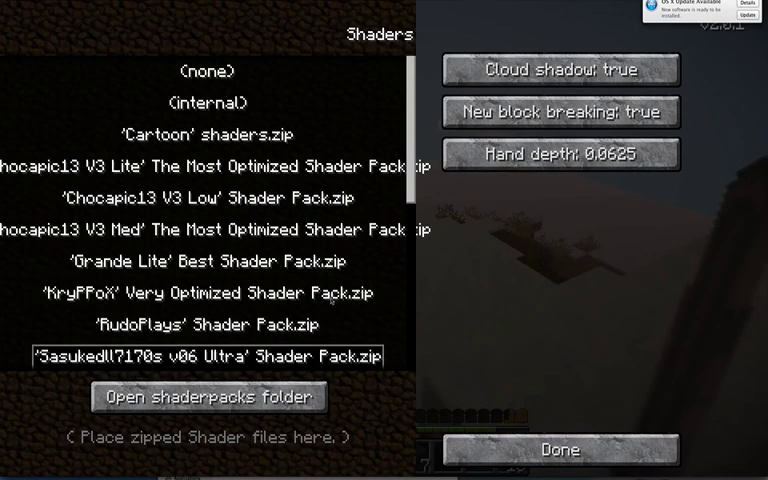
pyautogui.moveTo(344, 188)
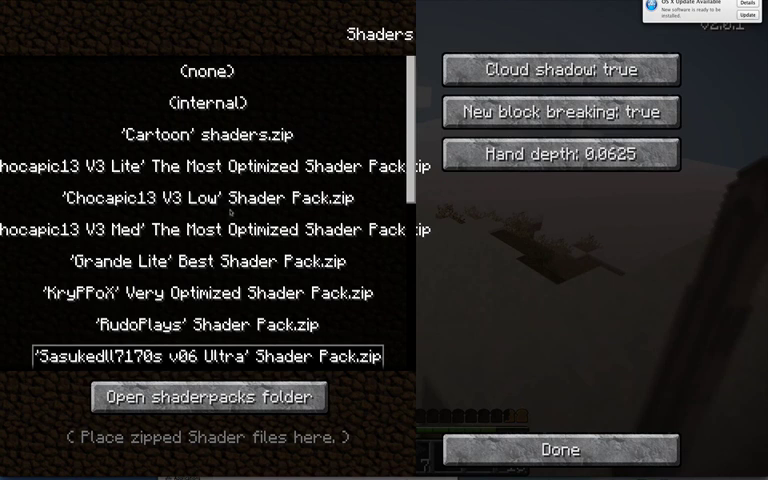
pyautogui.click(206, 198)
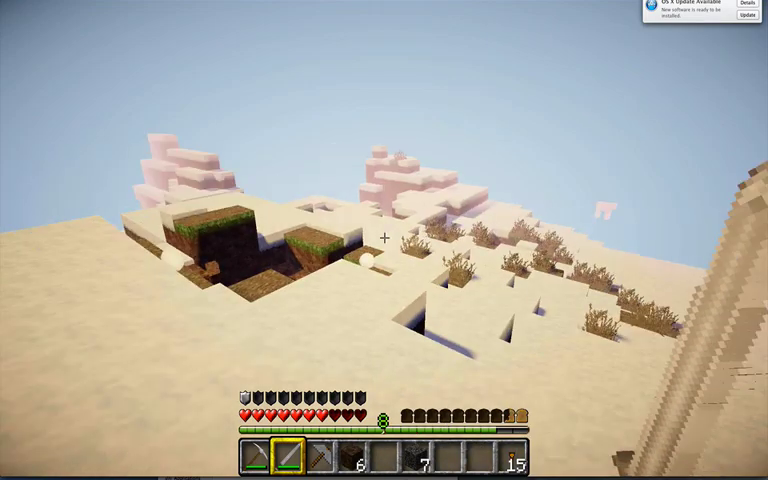
pyautogui.press('Escape')
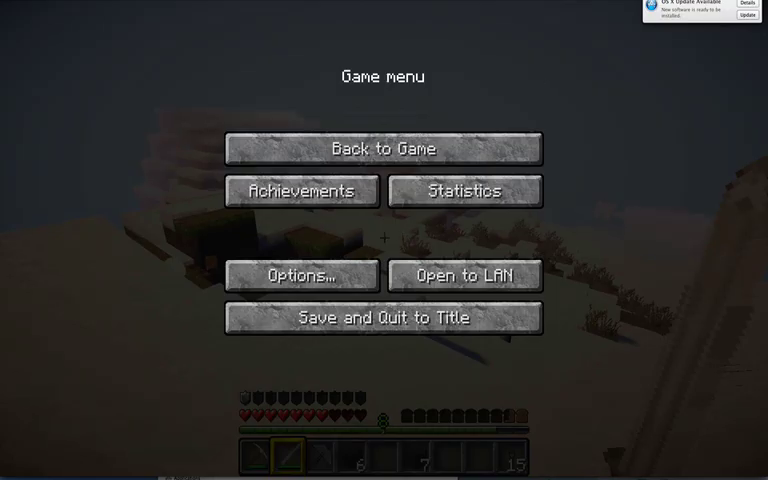